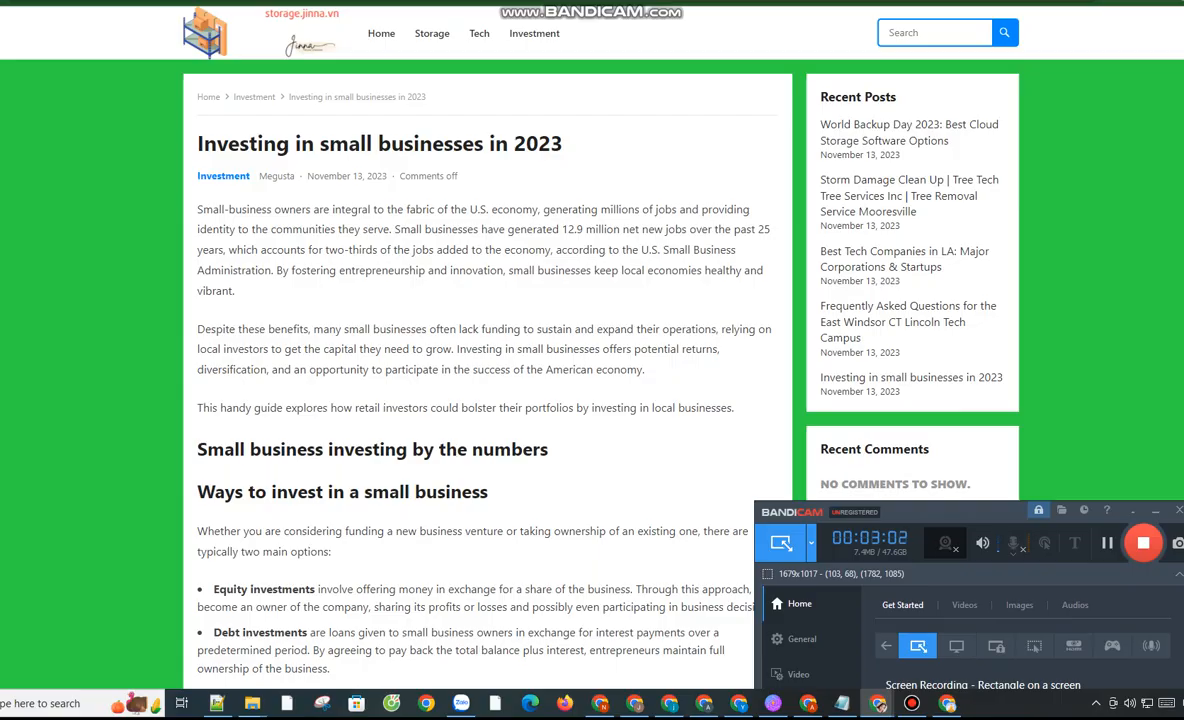
scroll(down, 3)
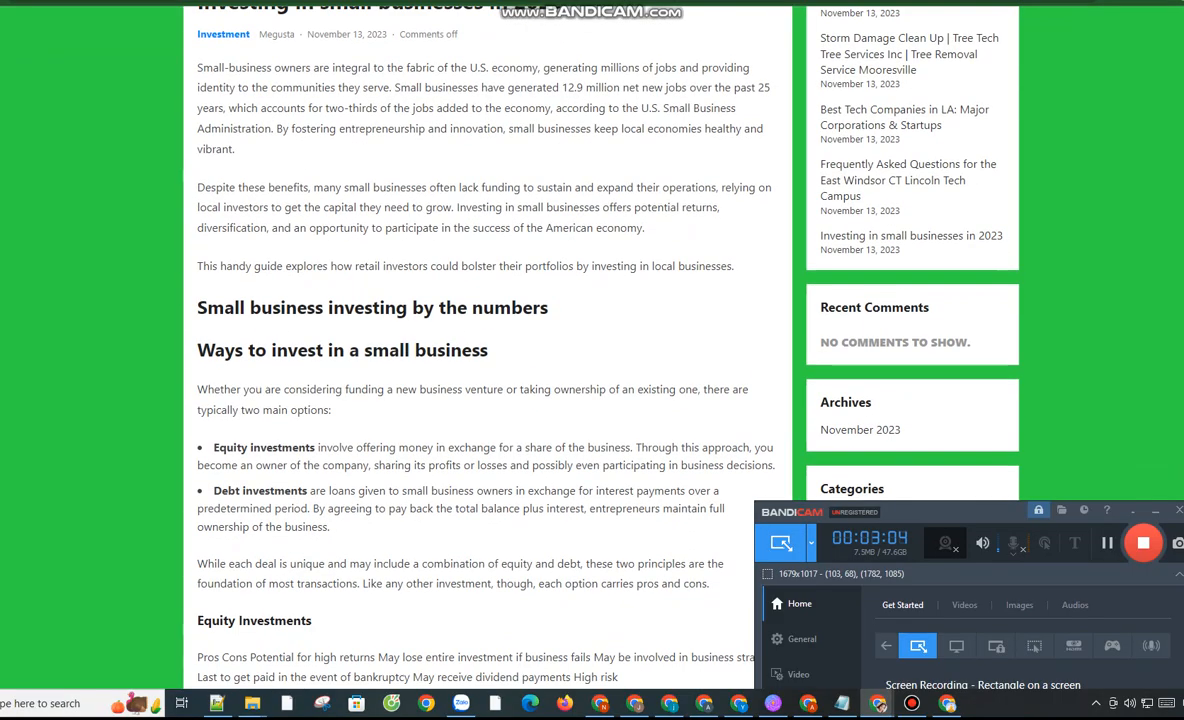
scroll(up, 3)
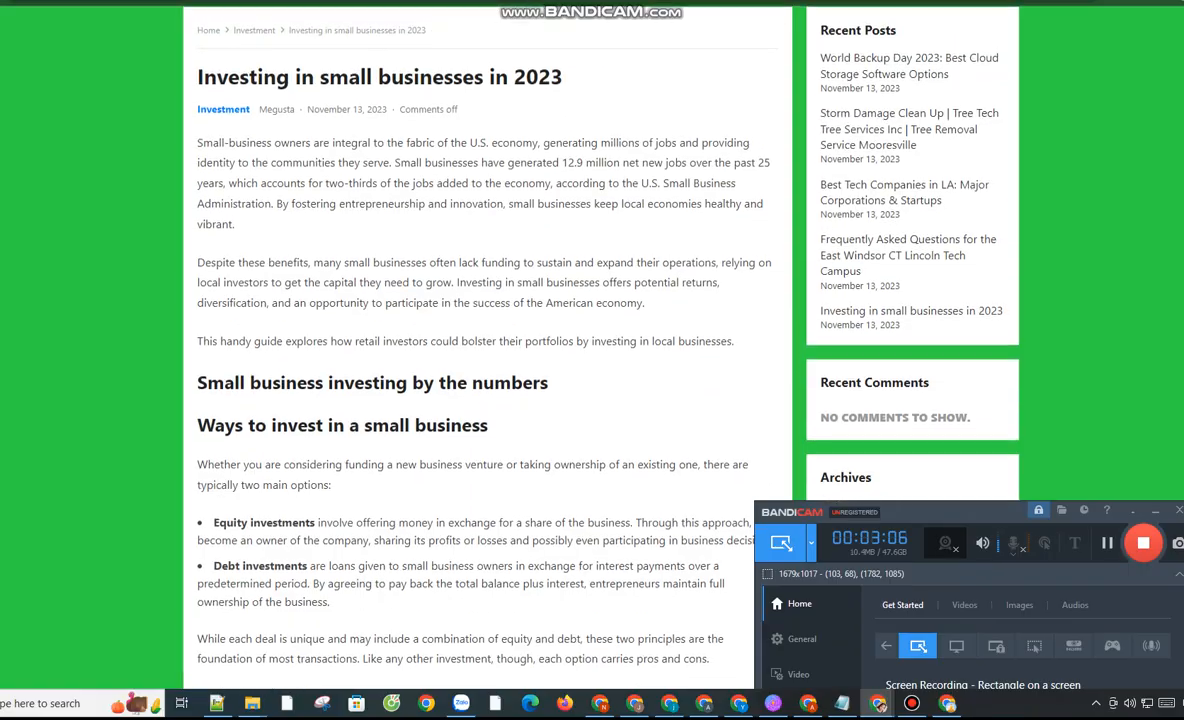
scroll(up, 3)
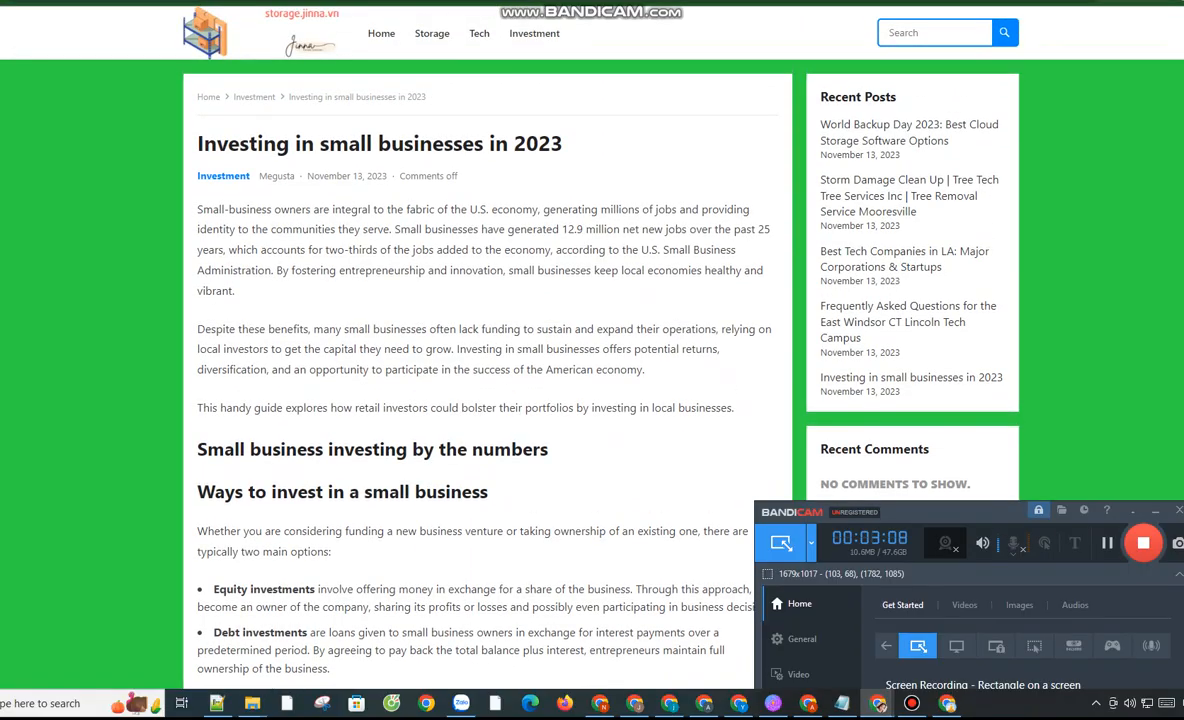